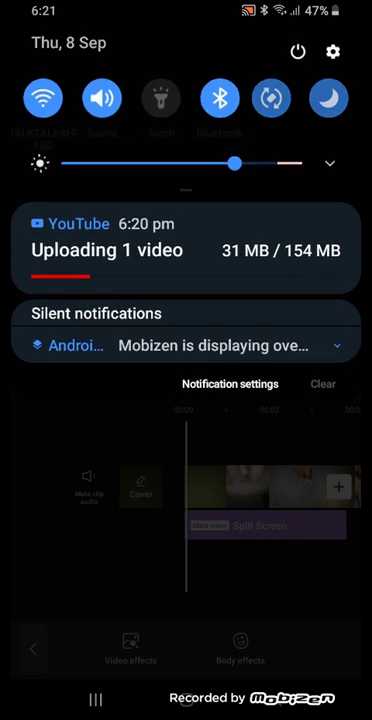
# - Dismiss the notification shade to return to the CapCut project
pyautogui.scroll(-3)
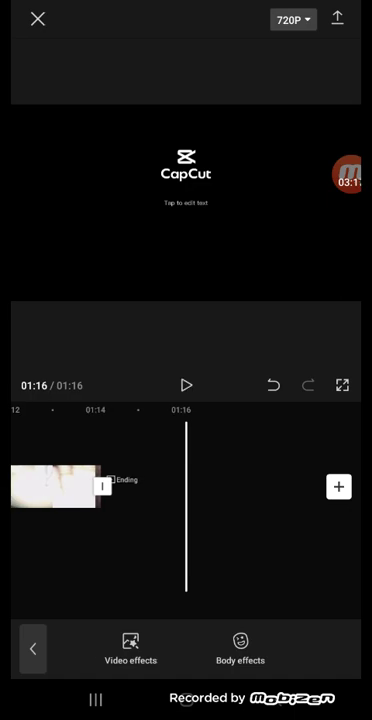
# - Start a new text overlay reading 'hi' on the clip
pyautogui.click(184, 204)
pyautogui.write('hi')
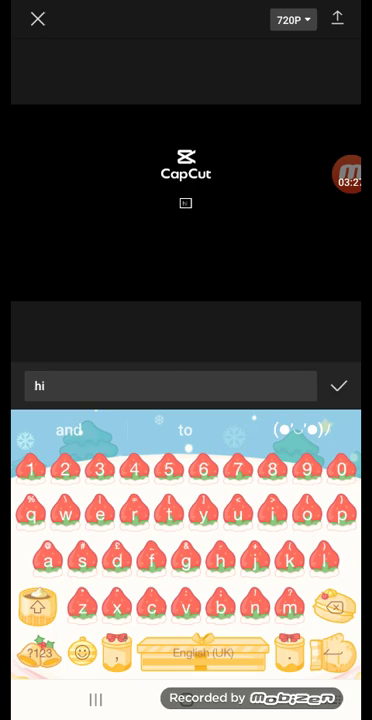
pyautogui.click(204, 472)
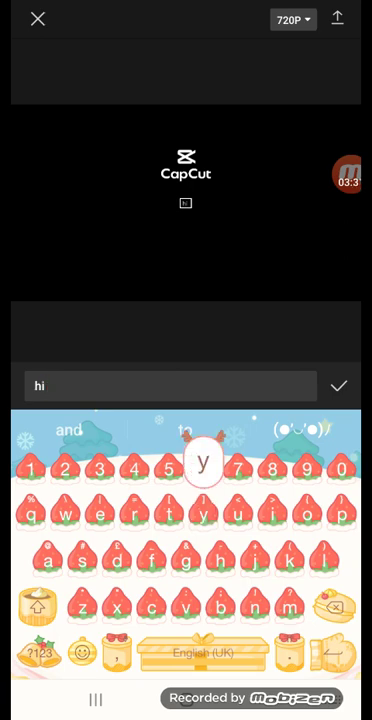